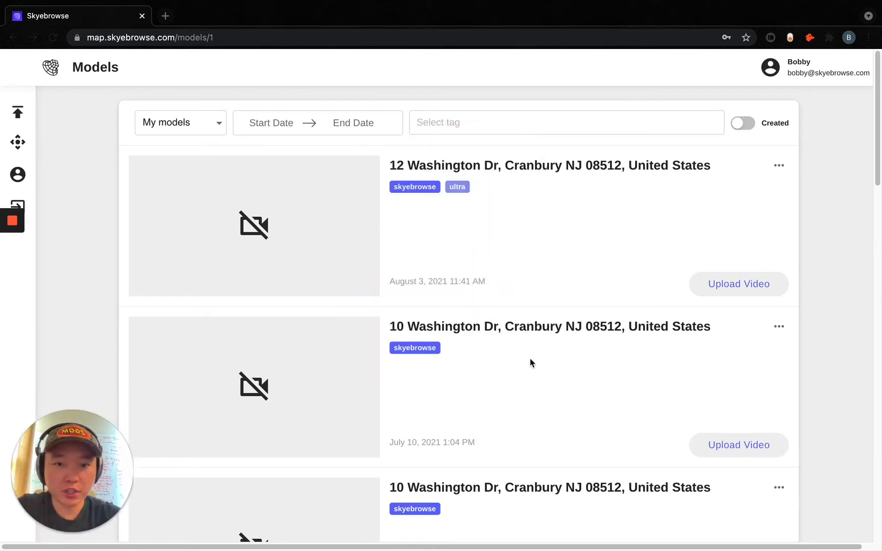
mouse_move(652, 282)
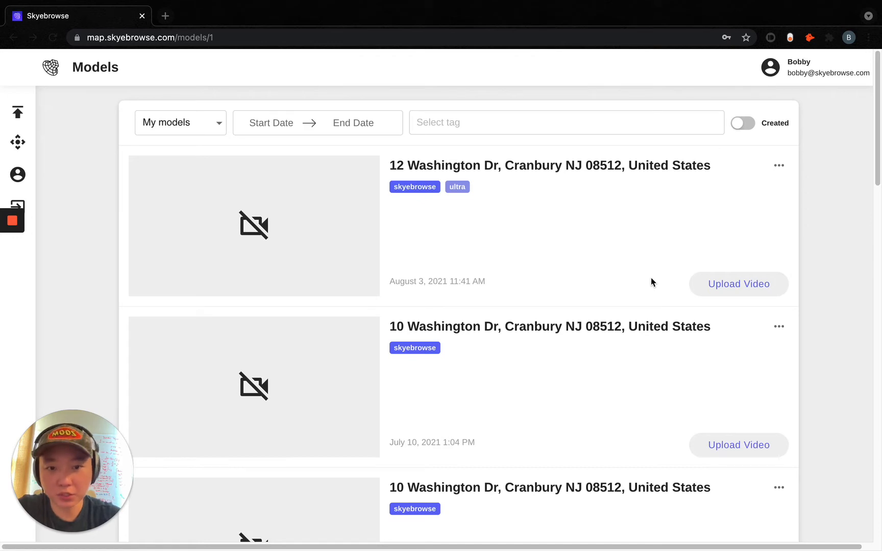
mouse_move(719, 288)
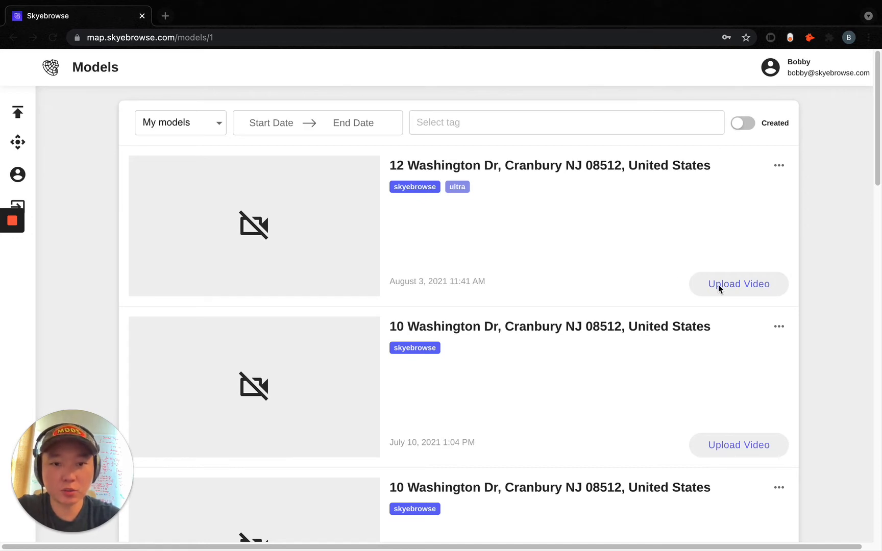
mouse_move(729, 289)
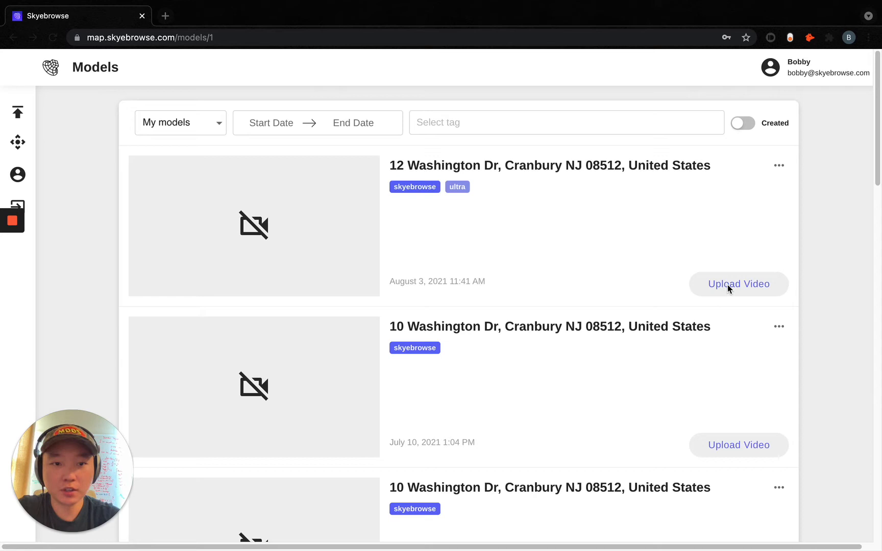
- Start an upload for the first model, pick IRX_0060.MP4, then back out without uploading
click(737, 283)
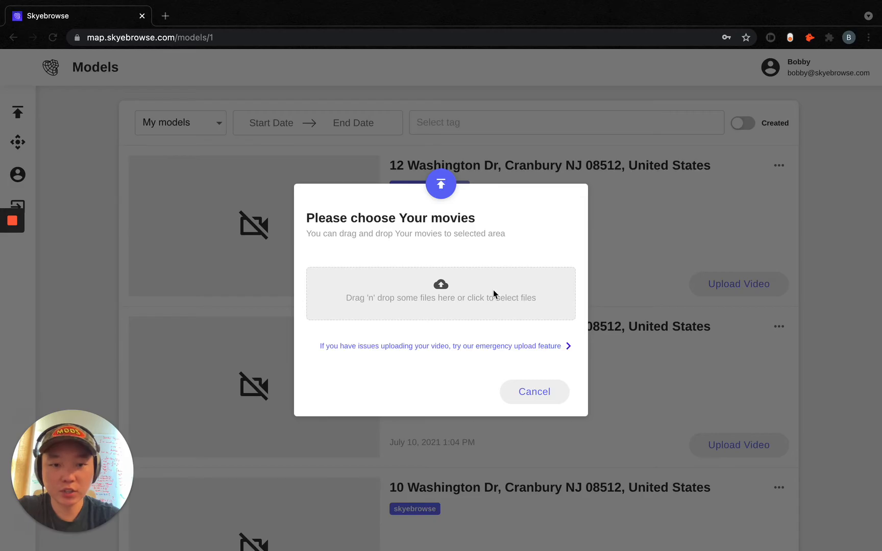
click(440, 293)
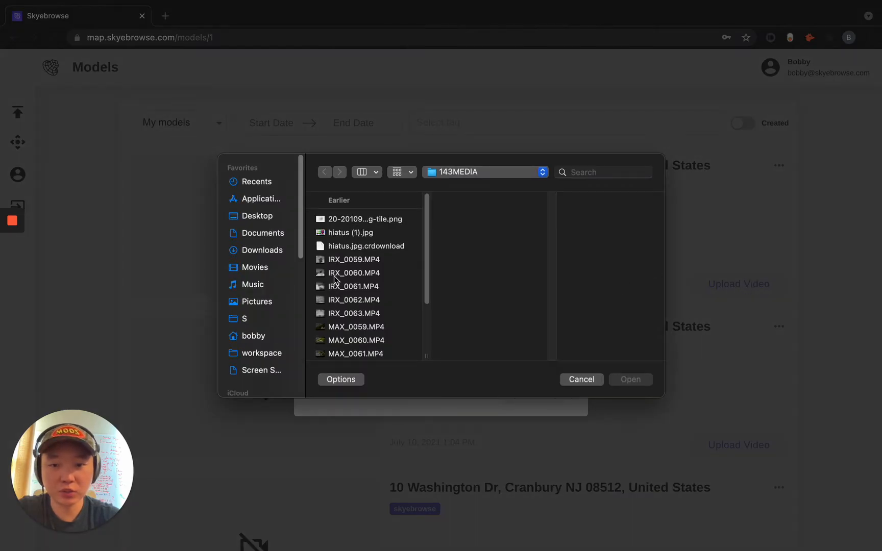
click(354, 272)
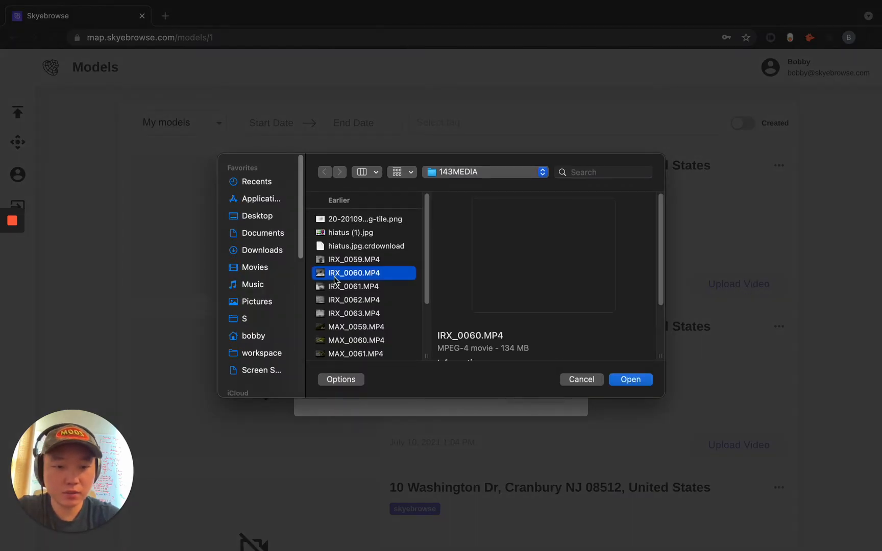
click(630, 379)
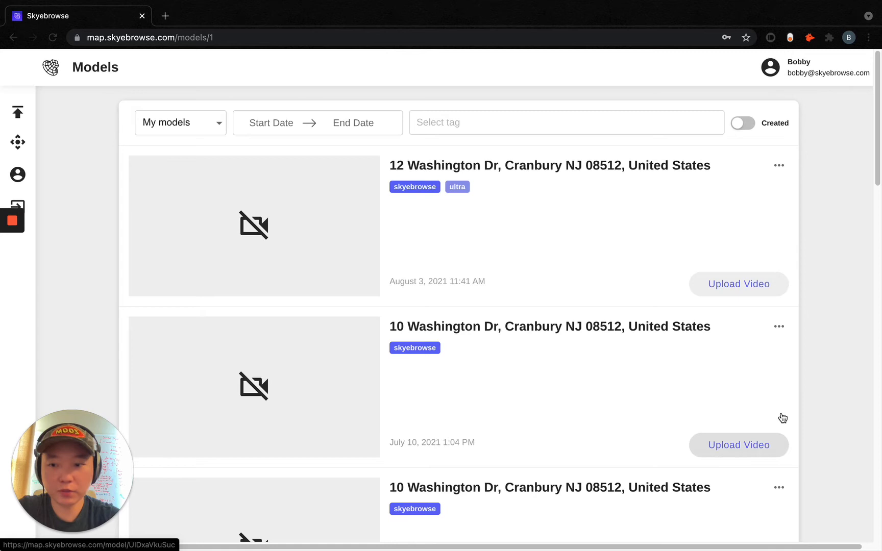
- Reopen the first model's upload window and browse to the 143MEDIA videos again
click(738, 284)
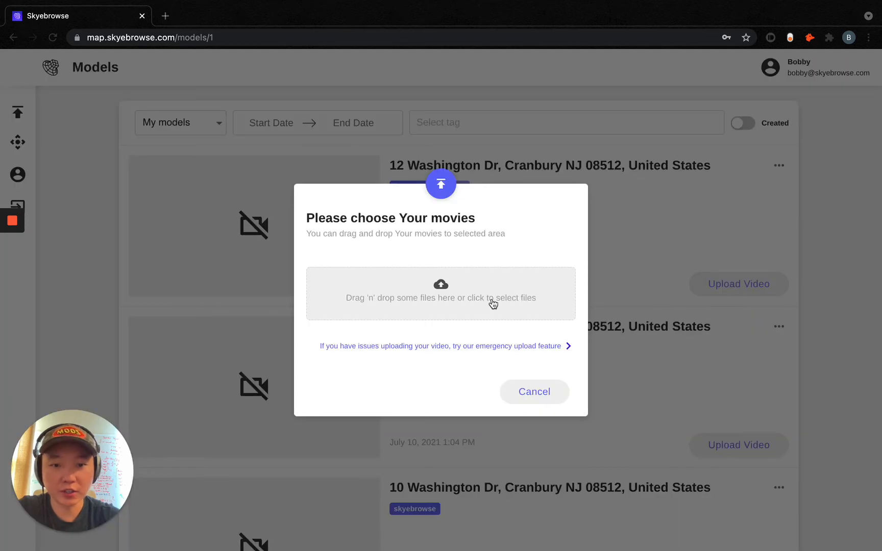
click(440, 293)
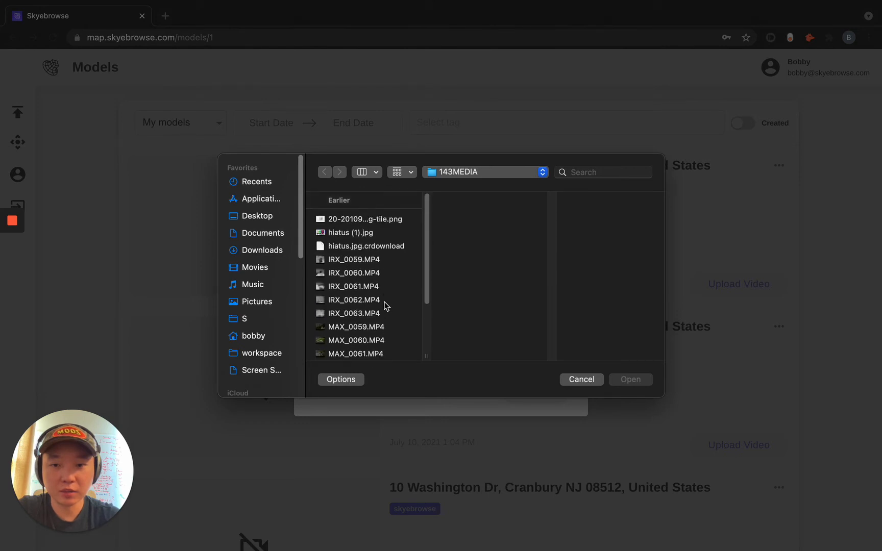
mouse_move(394, 321)
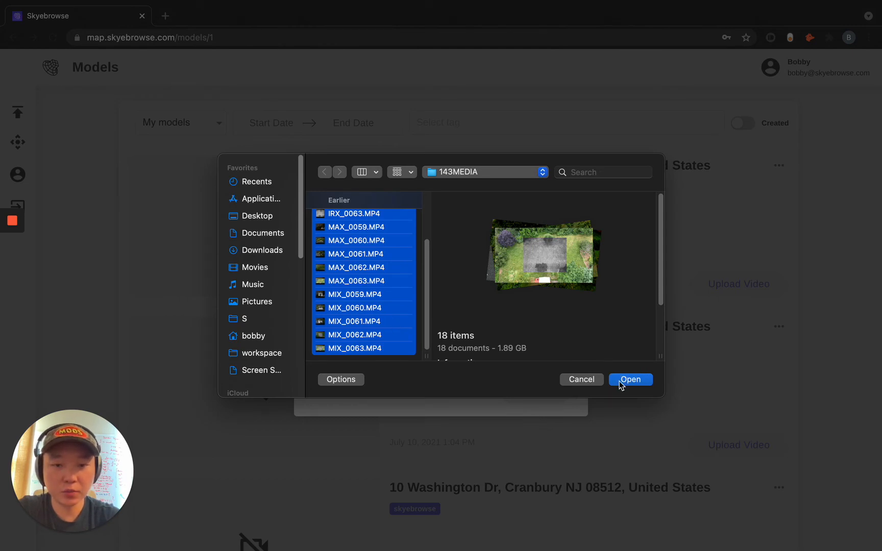
- Submit the 18 selected files and dismiss the wrong-extension warning for three rejected files
click(630, 379)
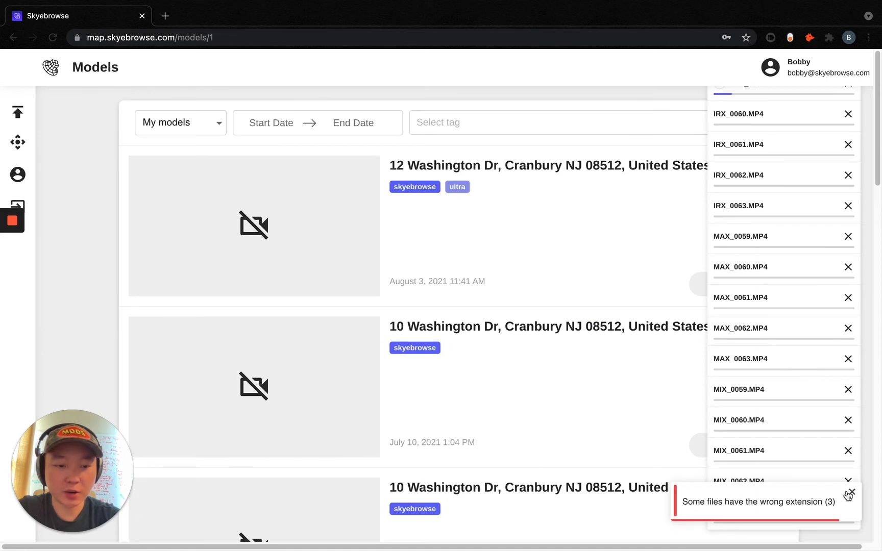
click(854, 494)
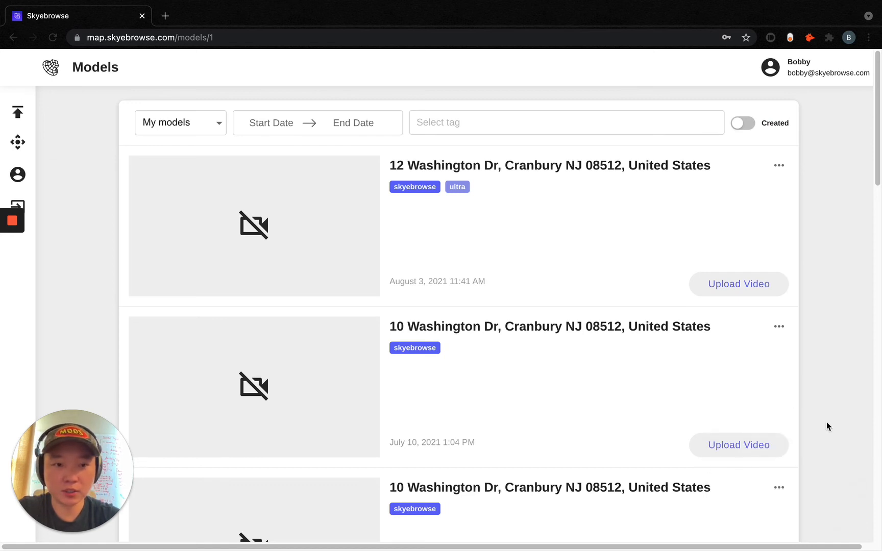
mouse_move(812, 357)
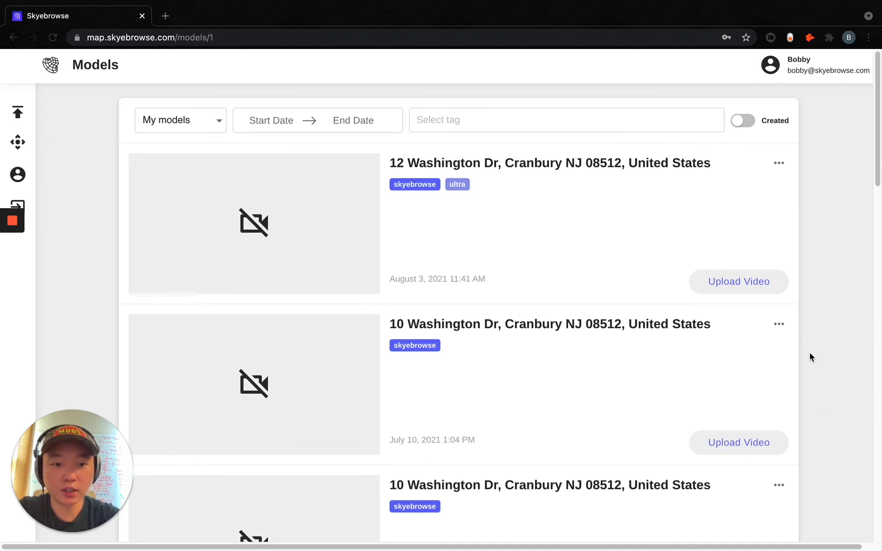
scroll(down, 3)
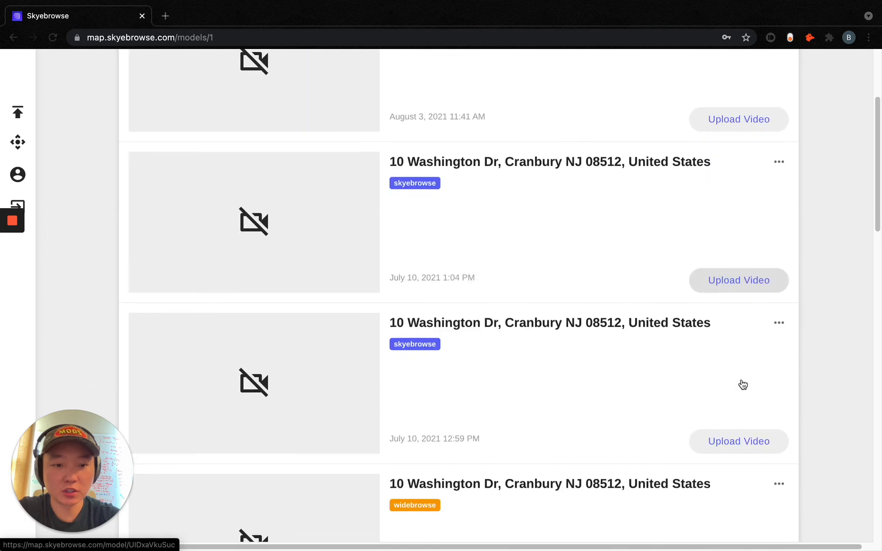
scroll(down, 3)
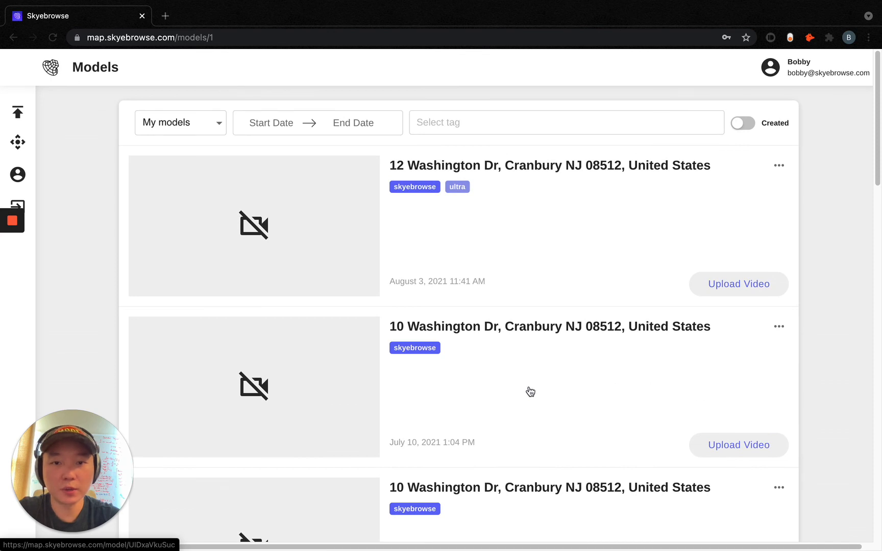
mouse_move(526, 384)
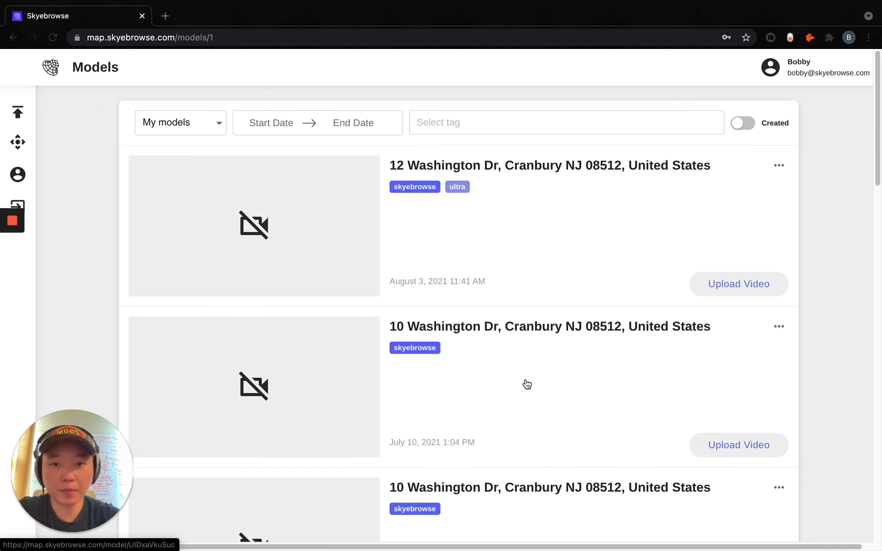